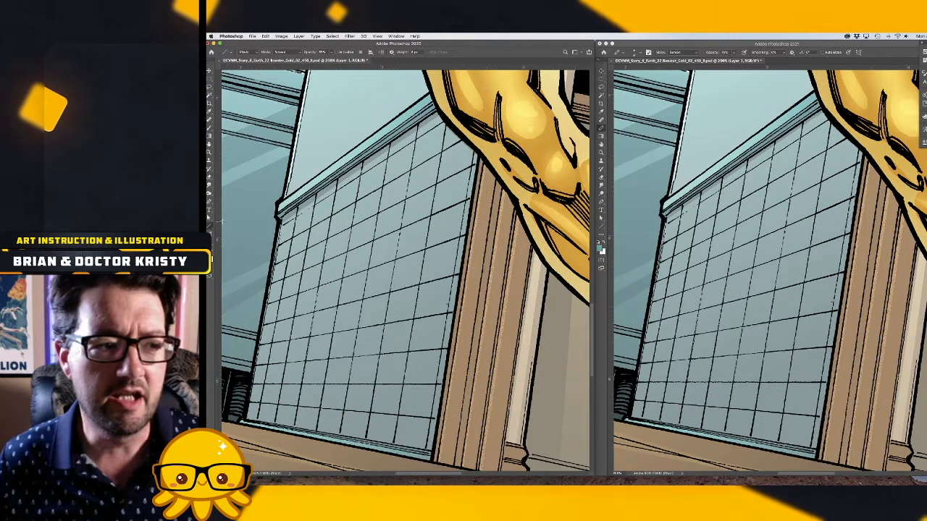
Draw straight white highlight lines along the glass window mullions of the left panel's building
{"action": "left_click", "coordinate": [208, 220]}
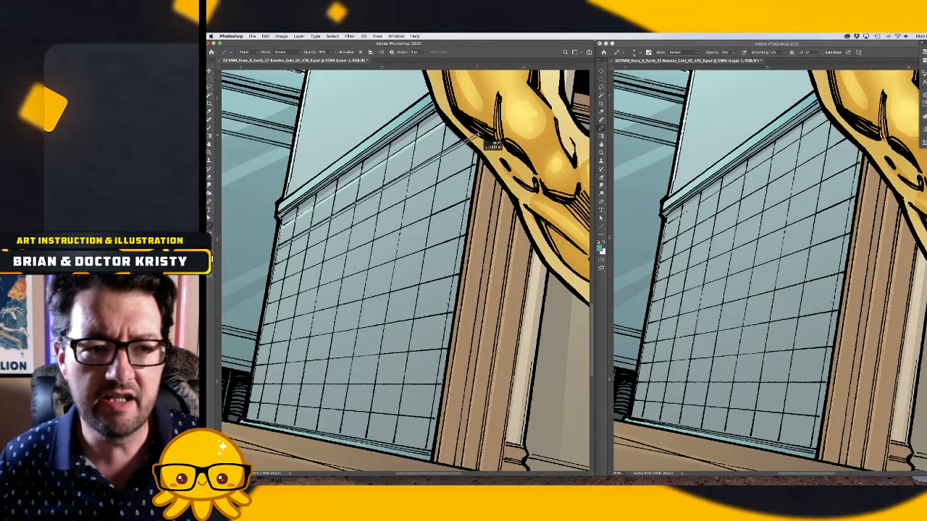
{"action": "left_click_drag", "start_coordinate": [481, 136], "coordinate": [273, 273]}
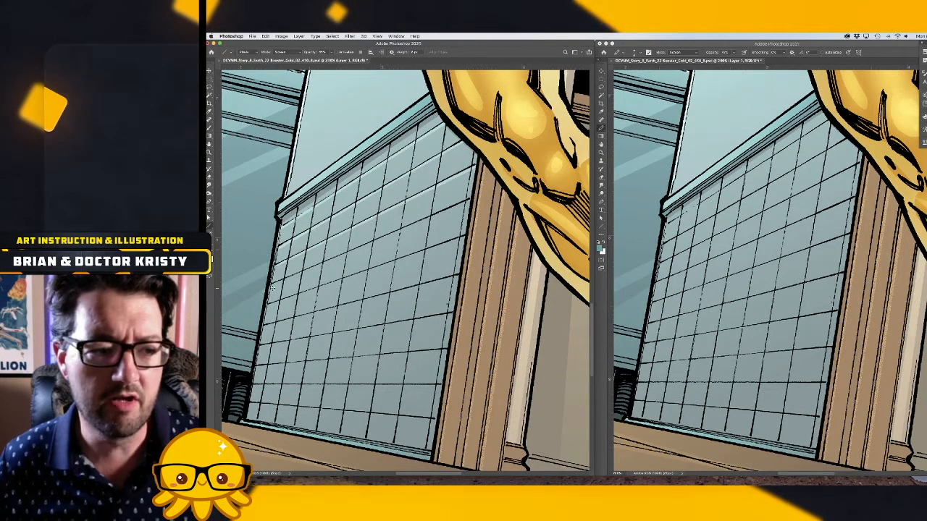
{"action": "left_click_drag", "start_coordinate": [272, 288], "coordinate": [475, 199]}
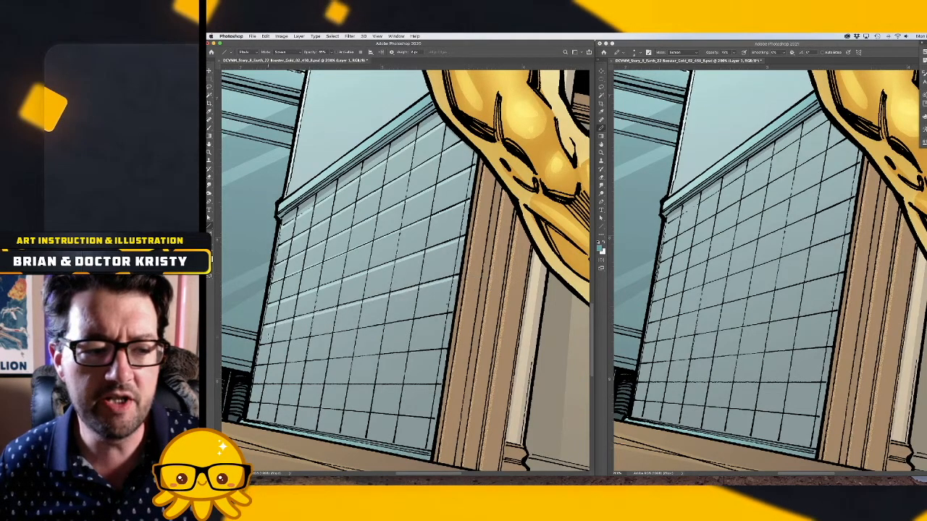
{"action": "left_click_drag", "start_coordinate": [258, 352], "coordinate": [466, 316]}
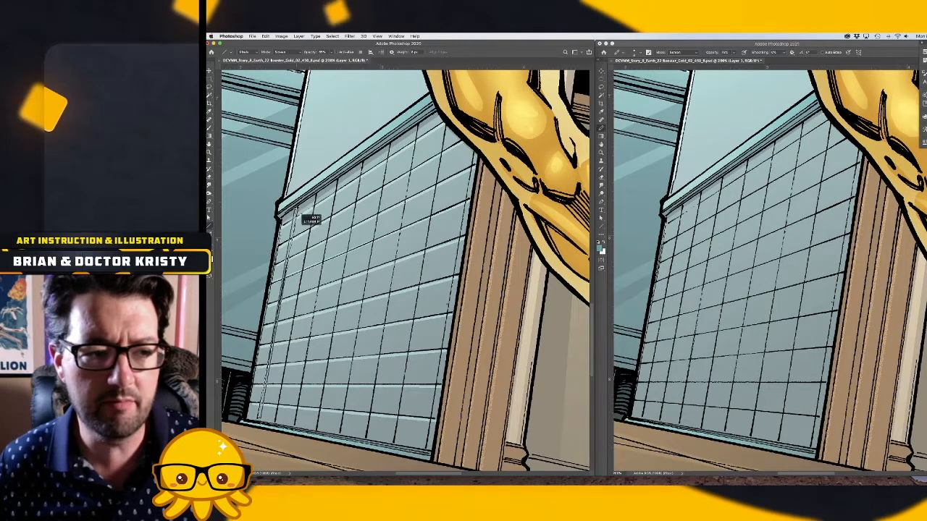
{"action": "left_click_drag", "start_coordinate": [310, 217], "coordinate": [292, 399]}
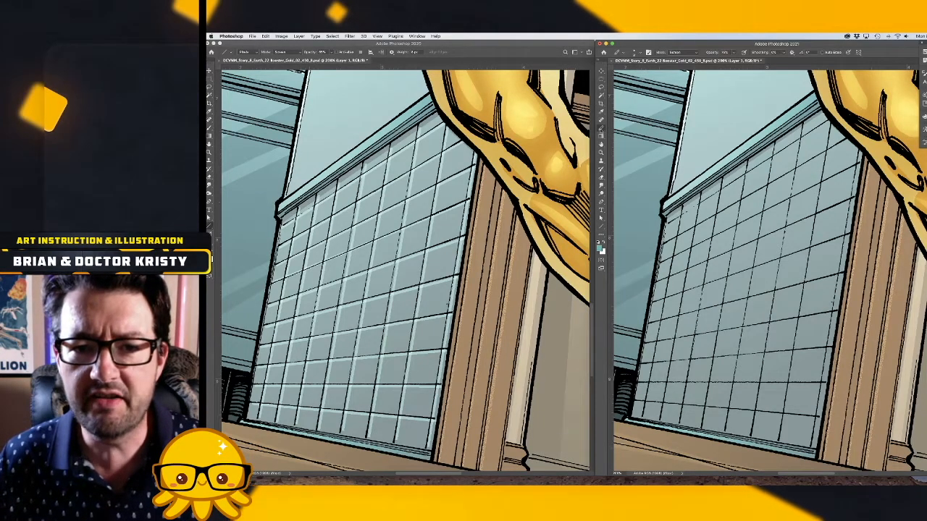
Bring up the shape-tool flyout in the right window to choose the Line tool
{"action": "left_click", "coordinate": [602, 129]}
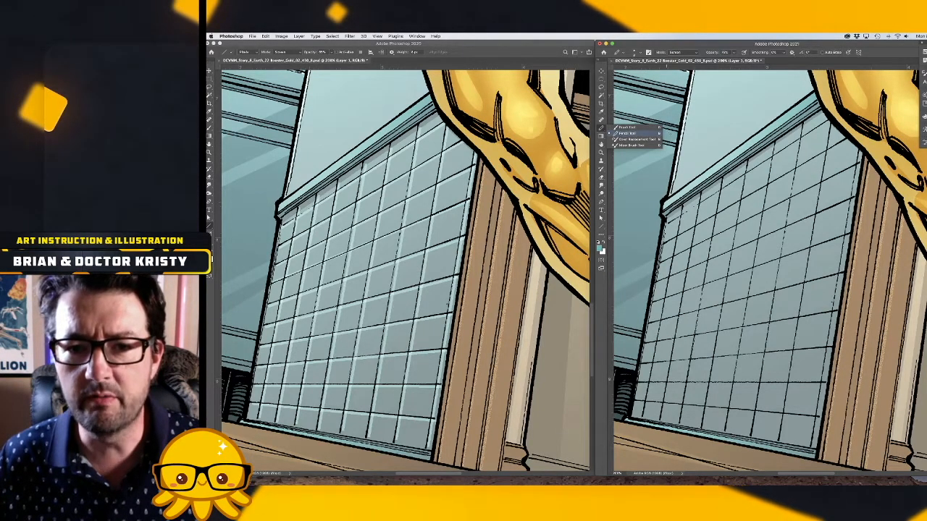